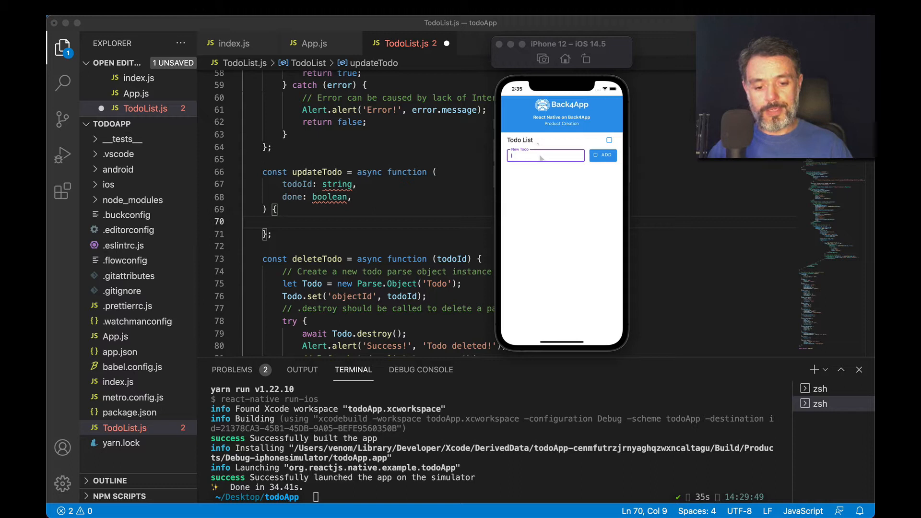
- Add the todo 'My Test Item' and dismiss the 'Todo created!' alert
type("My Test Item")
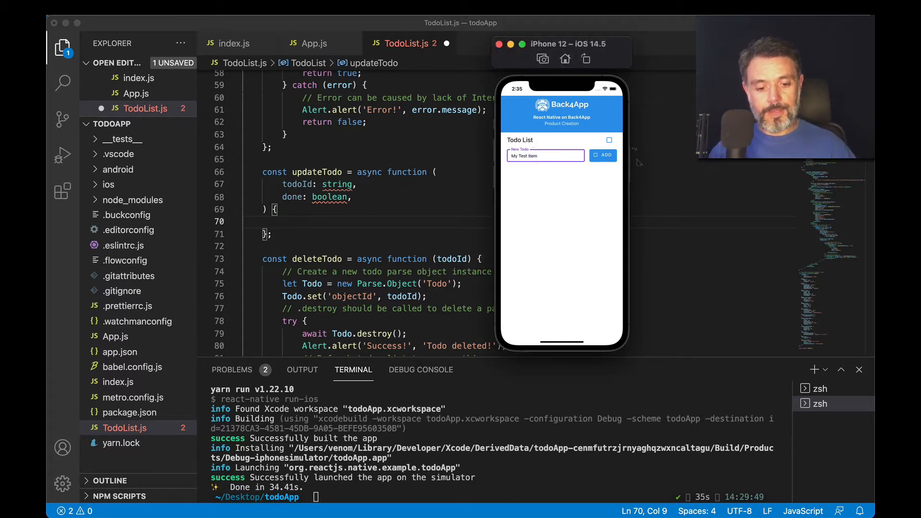
left_click(602, 155)
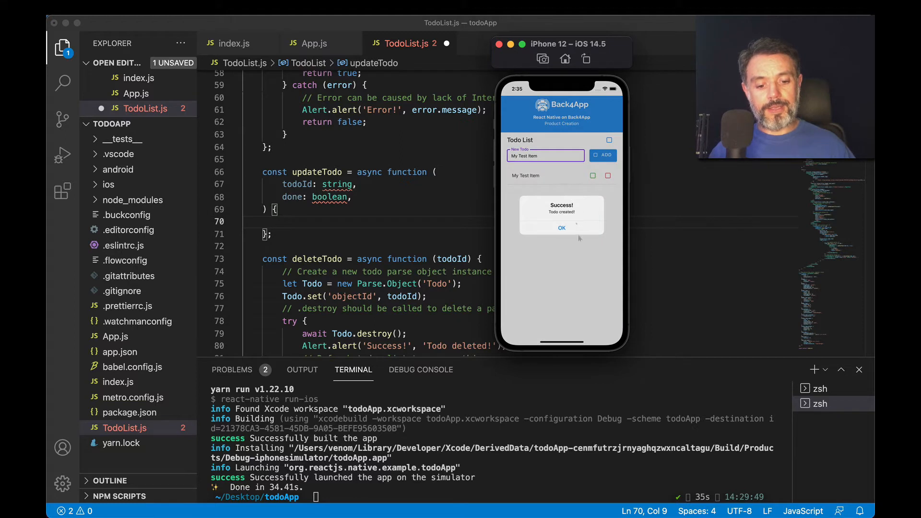
left_click(560, 227)
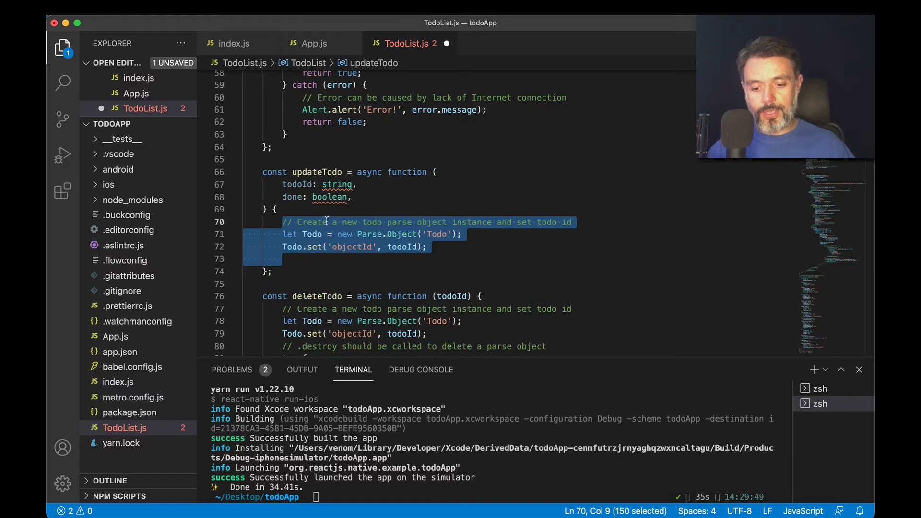
left_click(323, 234)
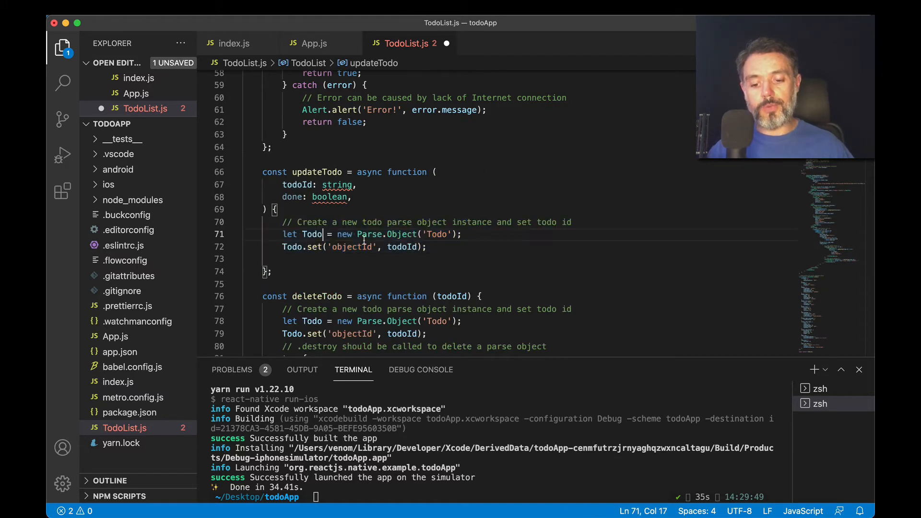
mouse_move(301, 246)
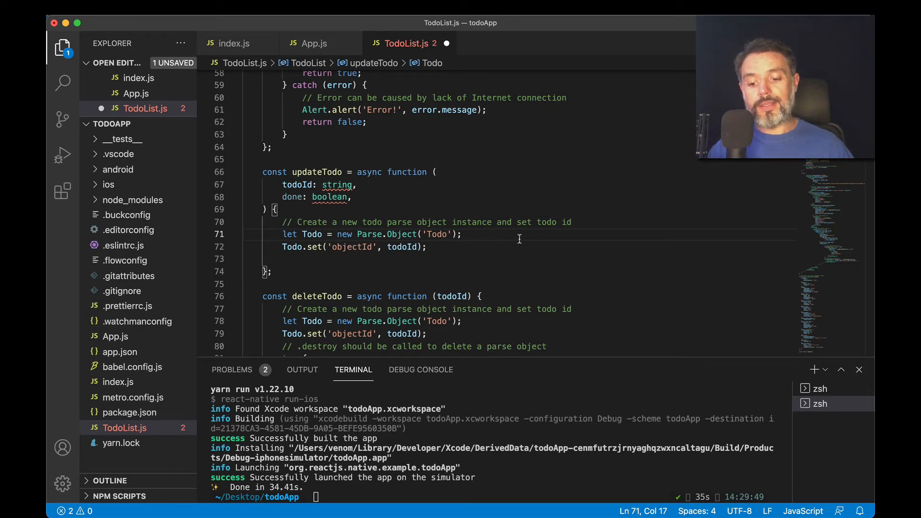
left_click(355, 246)
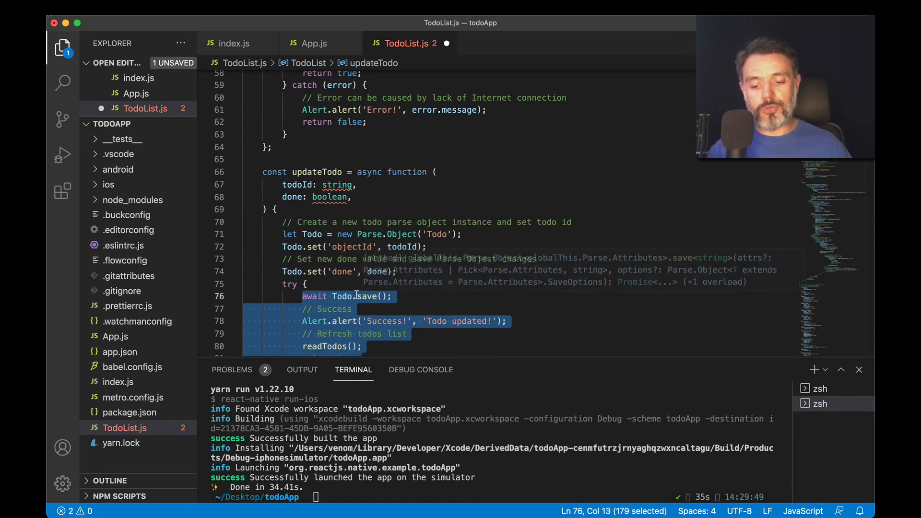
- Scroll down to the empty catch block of updateTodo
scroll("down", 3)
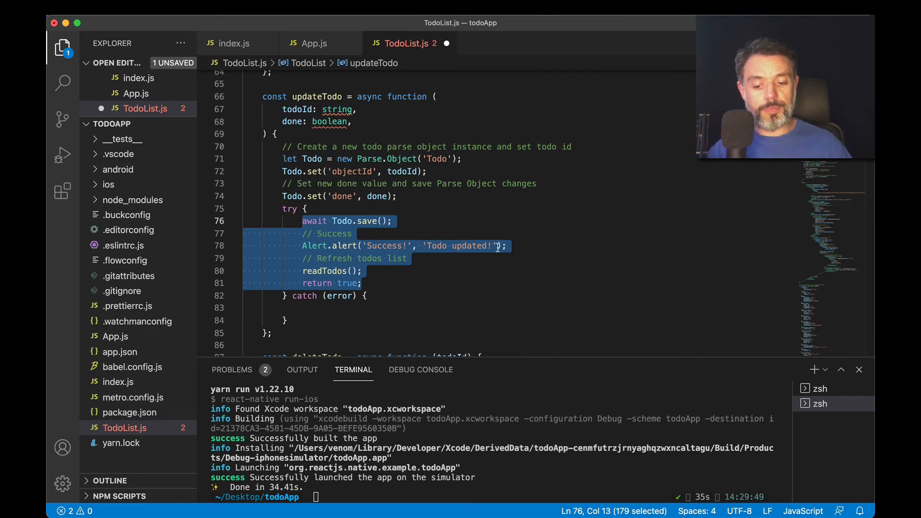
mouse_move(383, 266)
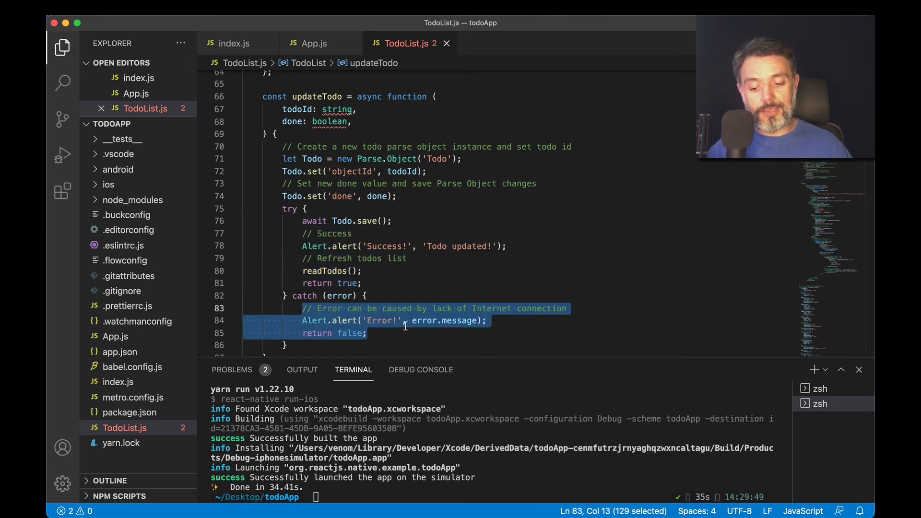
left_click(455, 333)
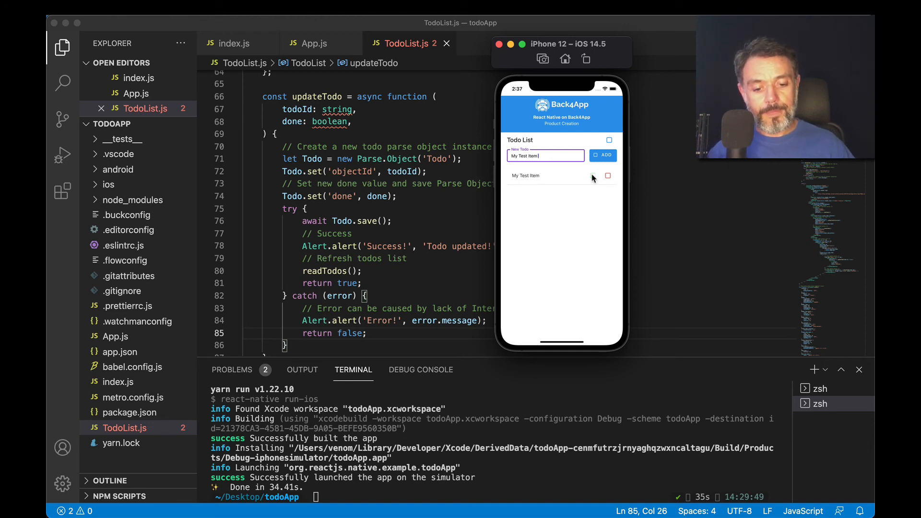
- Check off My Test Item as done and dismiss the 'Todo updated!' alert
left_click(607, 176)
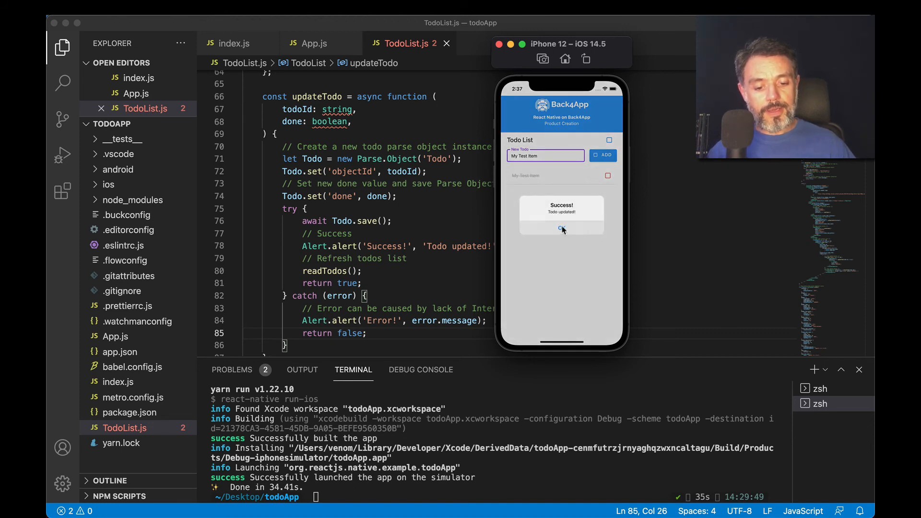
left_click(560, 229)
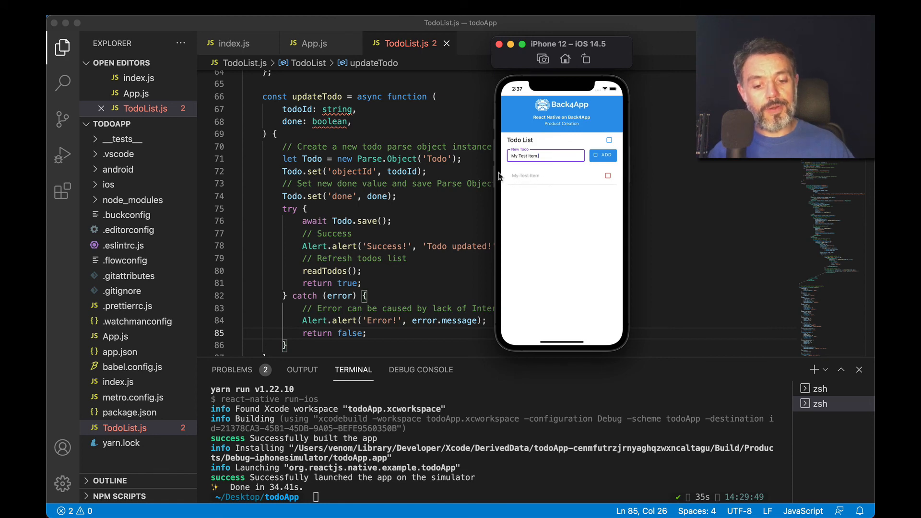
mouse_move(523, 181)
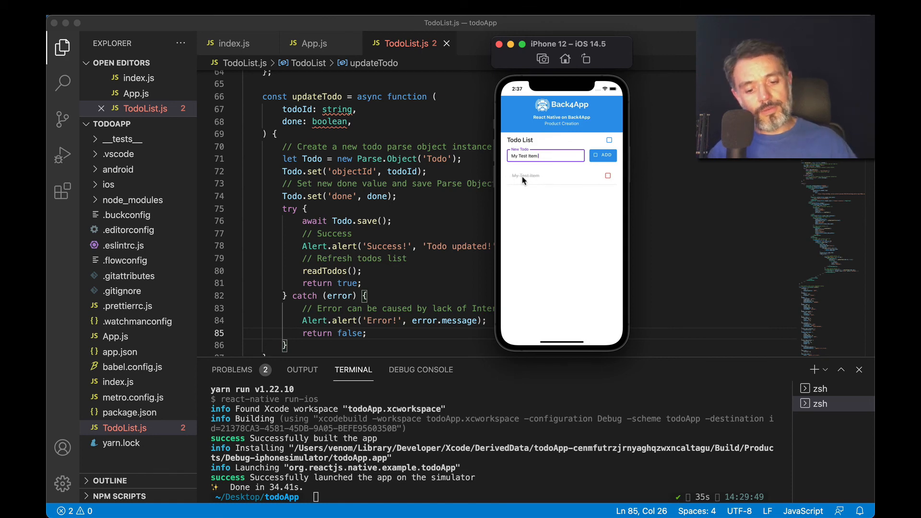